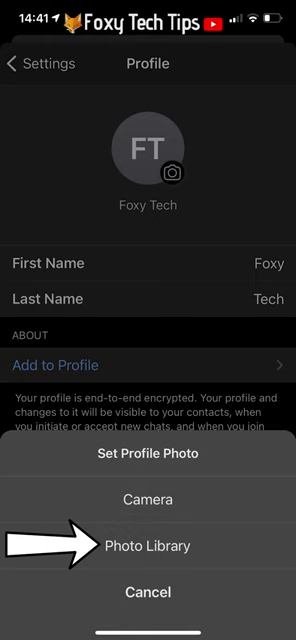
Choose Photo Library as the source for the new Signal profile picture.
{"action": "left_click", "coordinate": [148, 544]}
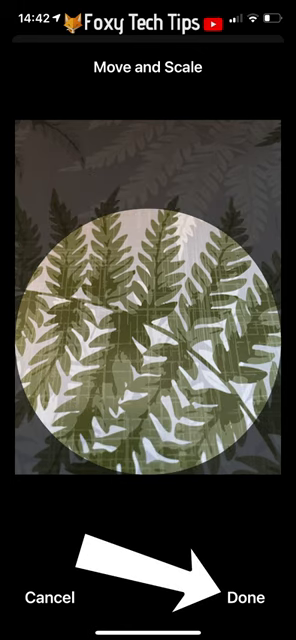
Accept the fern-leaf photo's crop so it shows as the profile picture.
{"action": "left_click", "coordinate": [250, 592]}
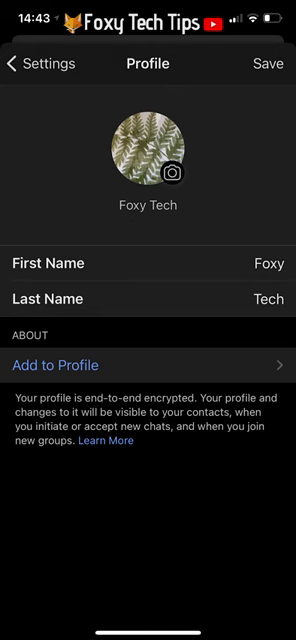